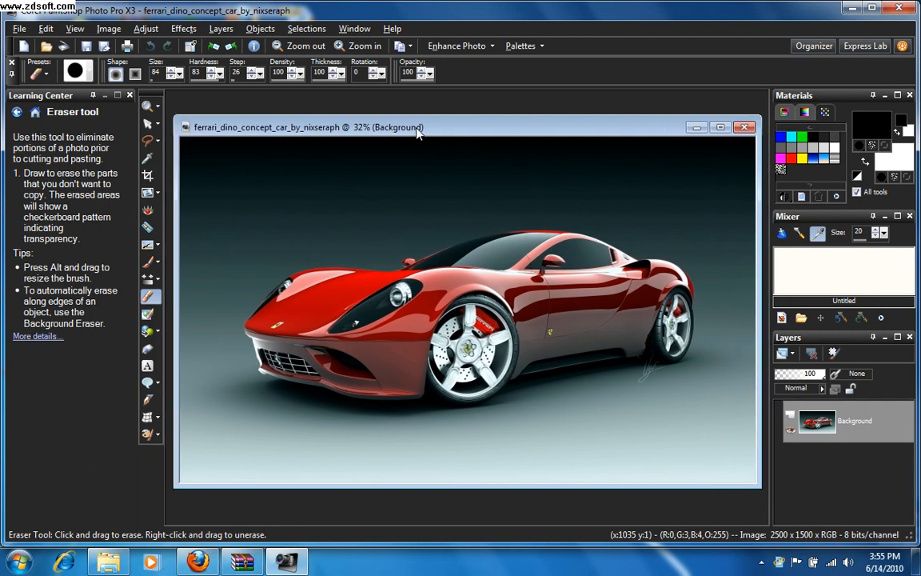
mouse_move(510, 291)
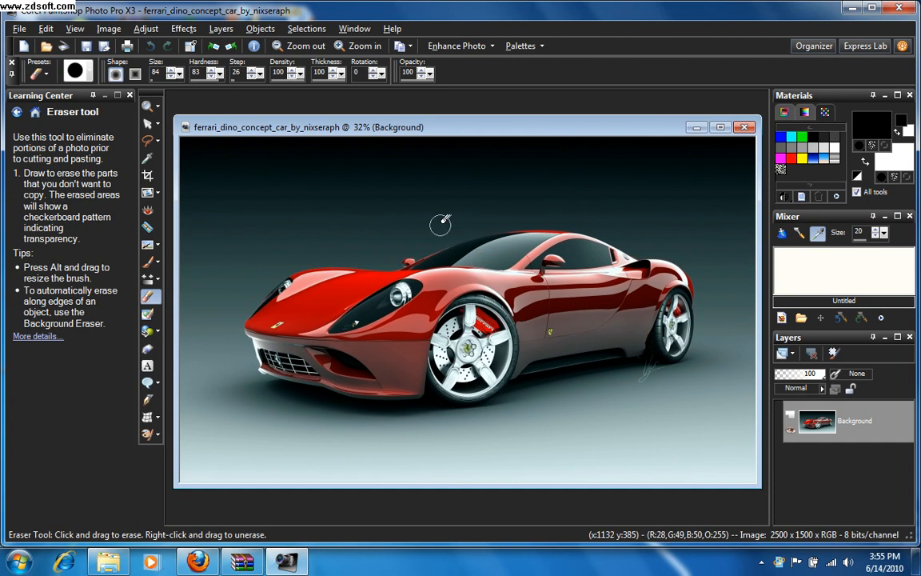
mouse_move(482, 140)
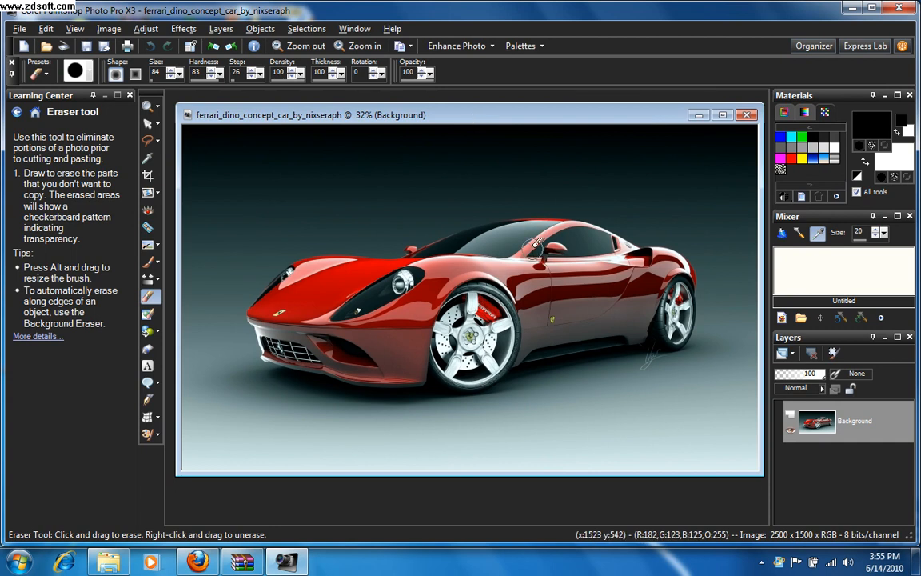
mouse_move(400, 276)
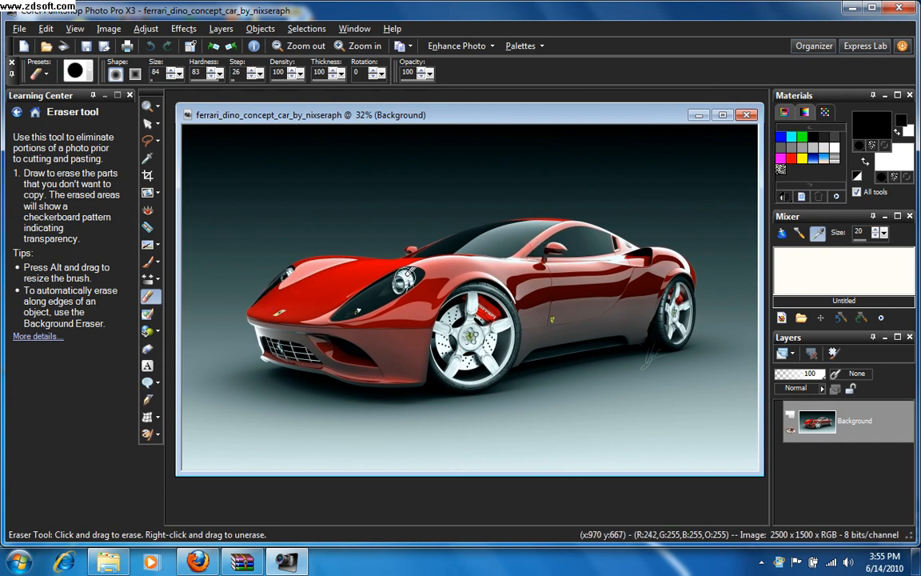
mouse_move(251, 119)
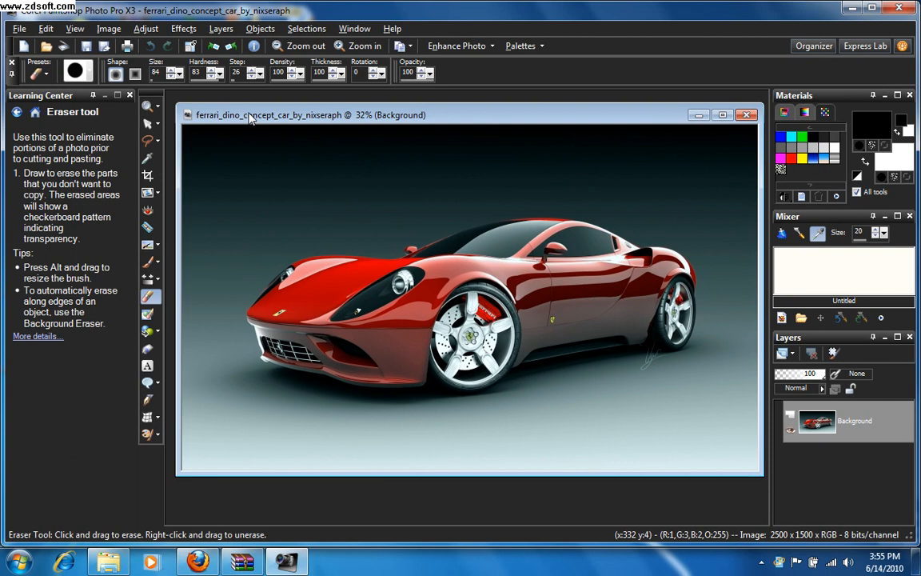
mouse_move(147, 210)
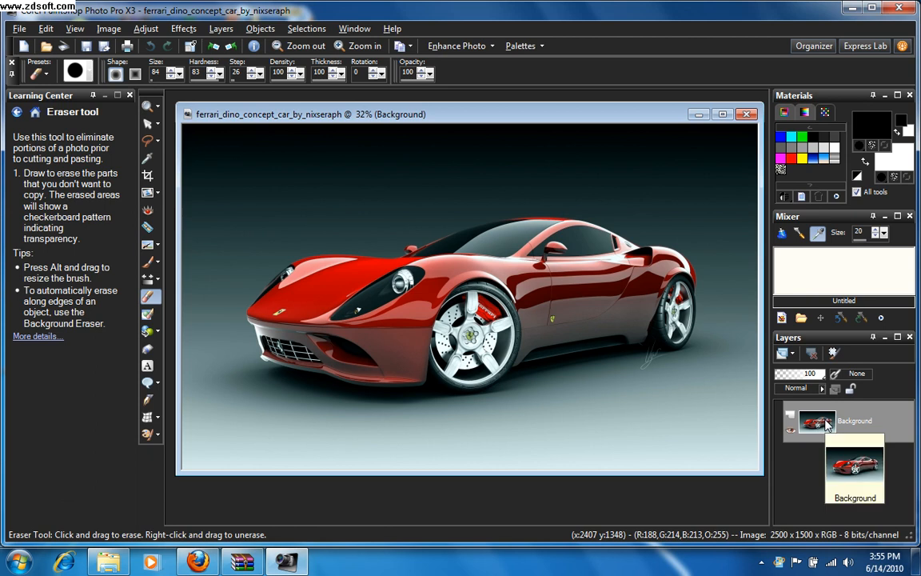
Step: Duplicate the Background layer from its right-click menu to create 'Copy of Background'
right_click(825, 421)
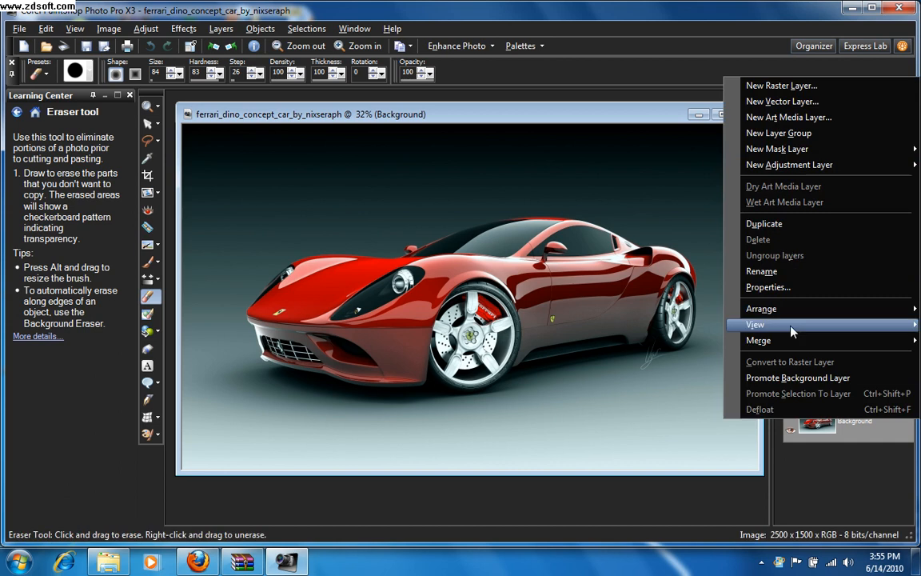
mouse_move(791, 165)
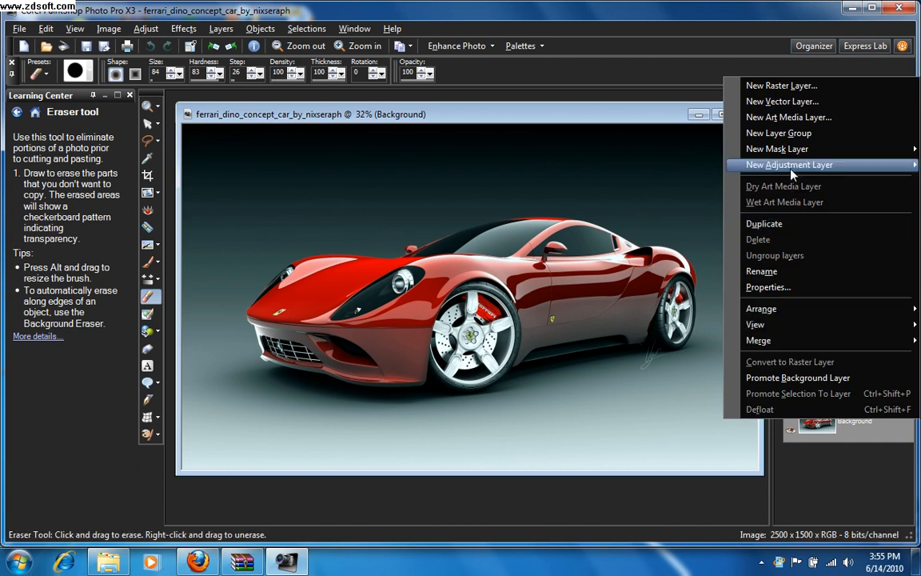
mouse_move(782, 287)
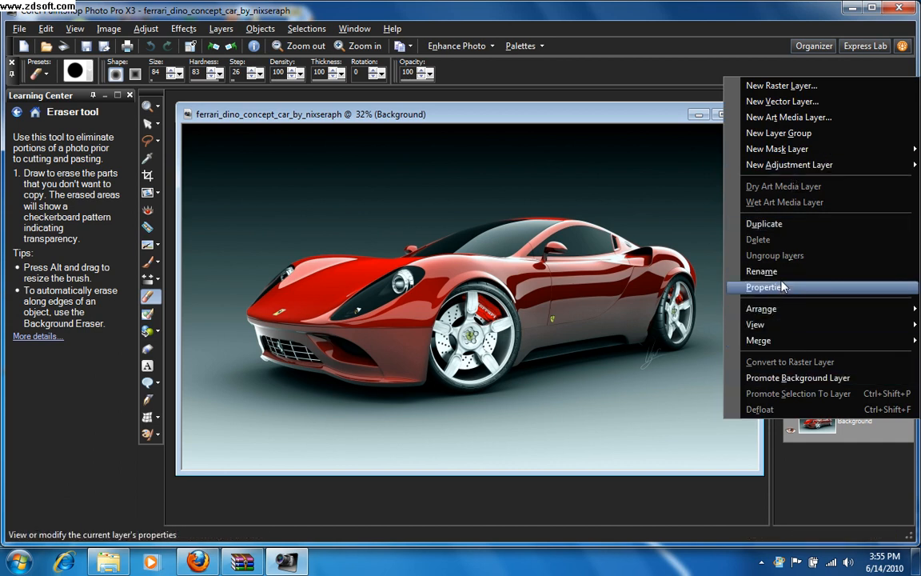
mouse_move(765, 223)
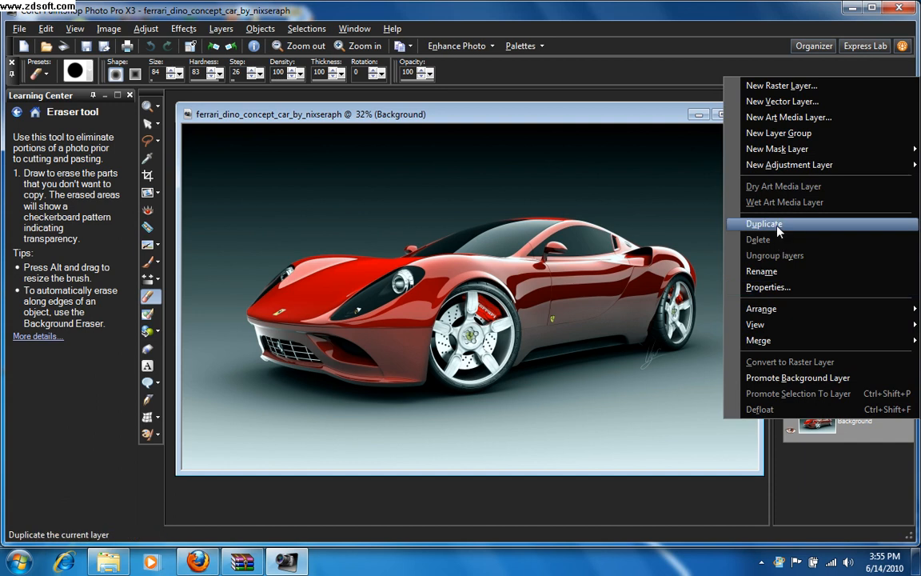
click(761, 223)
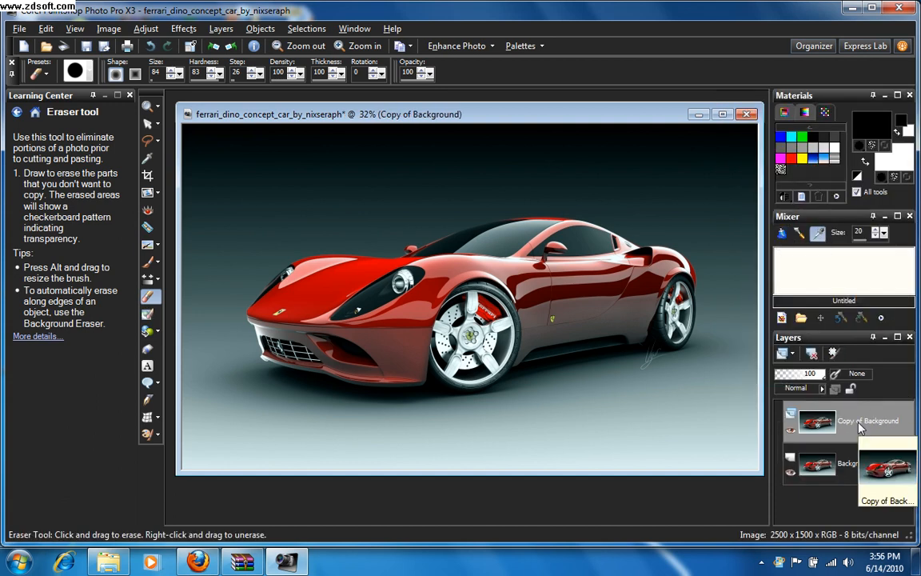
mouse_move(686, 185)
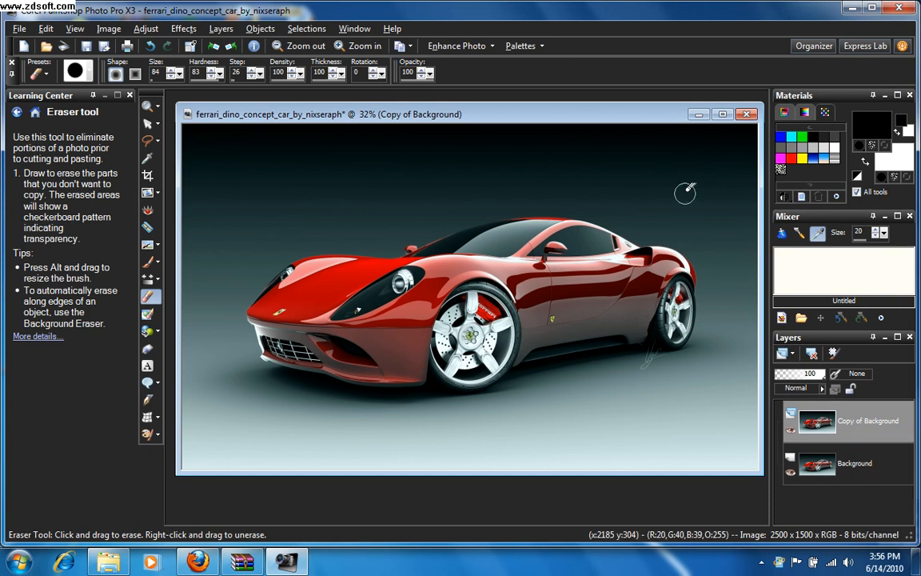
mouse_move(845, 426)
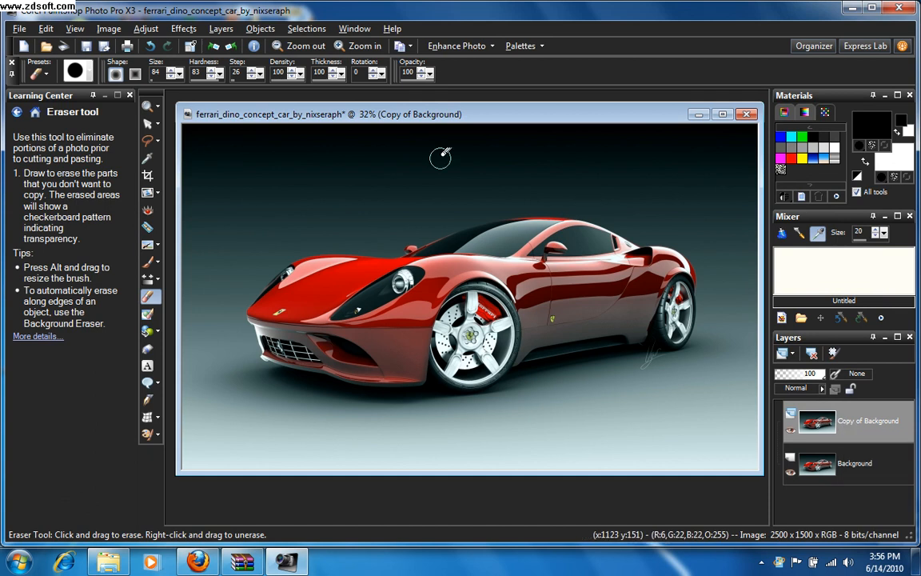
mouse_move(323, 177)
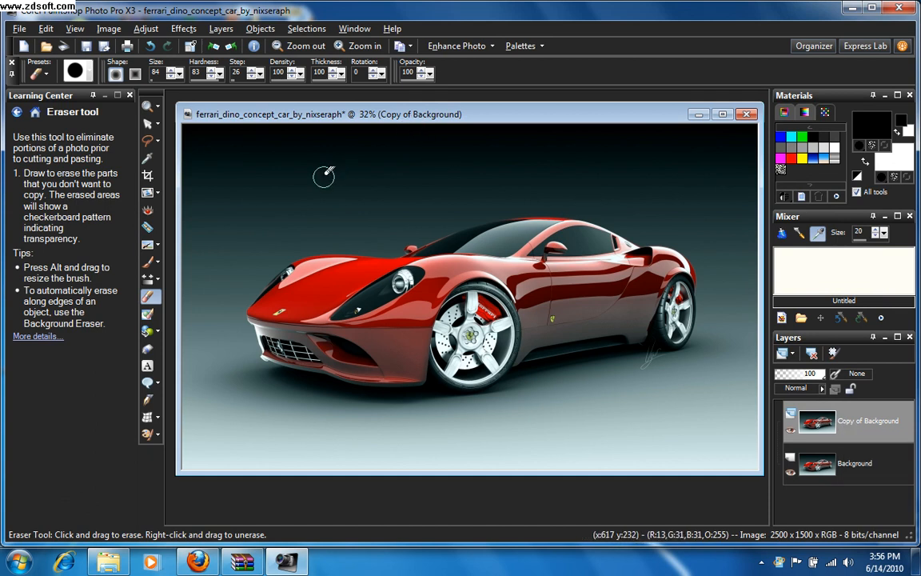
mouse_move(582, 301)
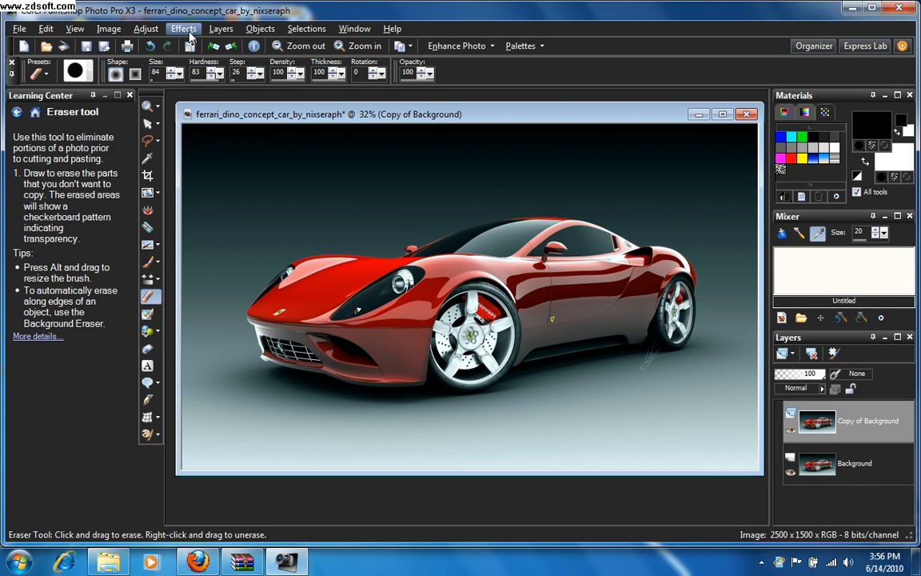
Step: Apply the Black and White Film effect to the copy with Brightness -18 and Clarify 20
click(181, 28)
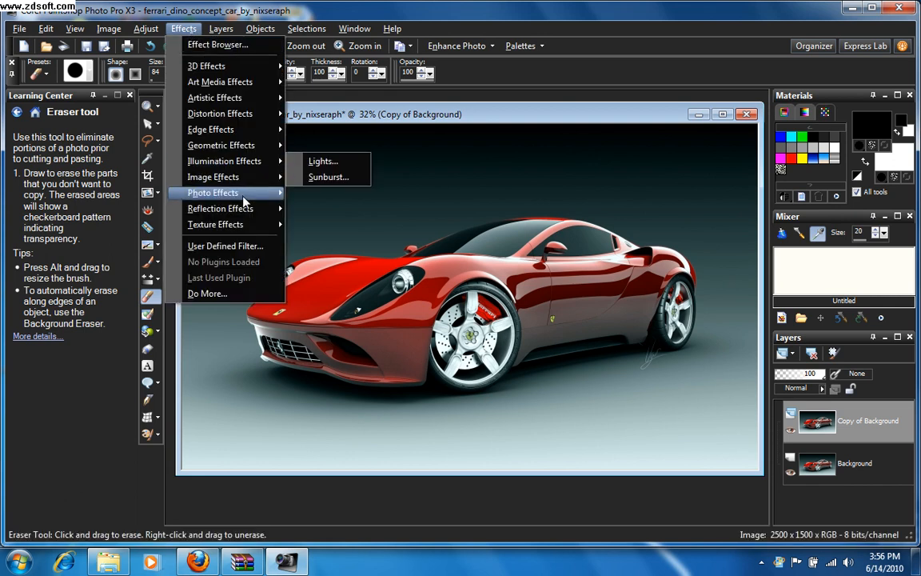
mouse_move(340, 213)
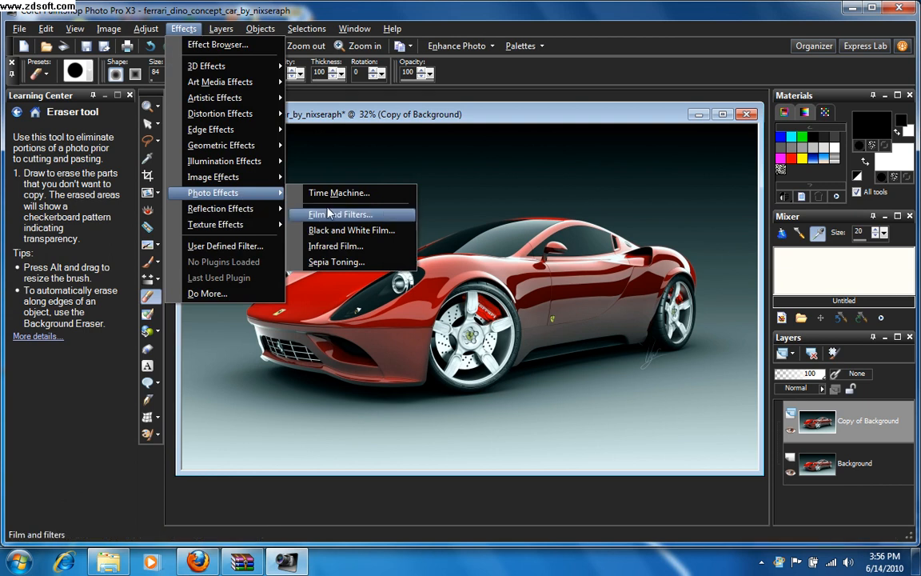
mouse_move(352, 230)
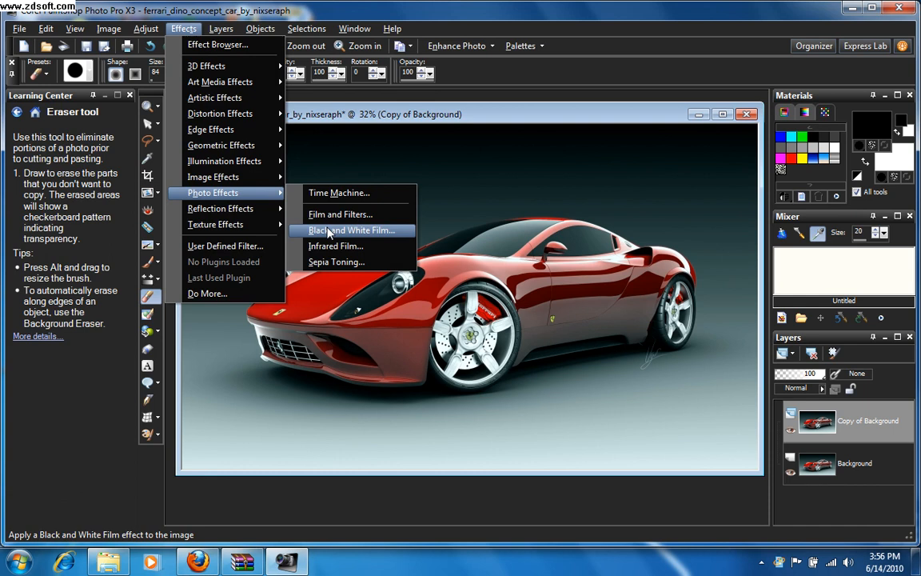
click(352, 231)
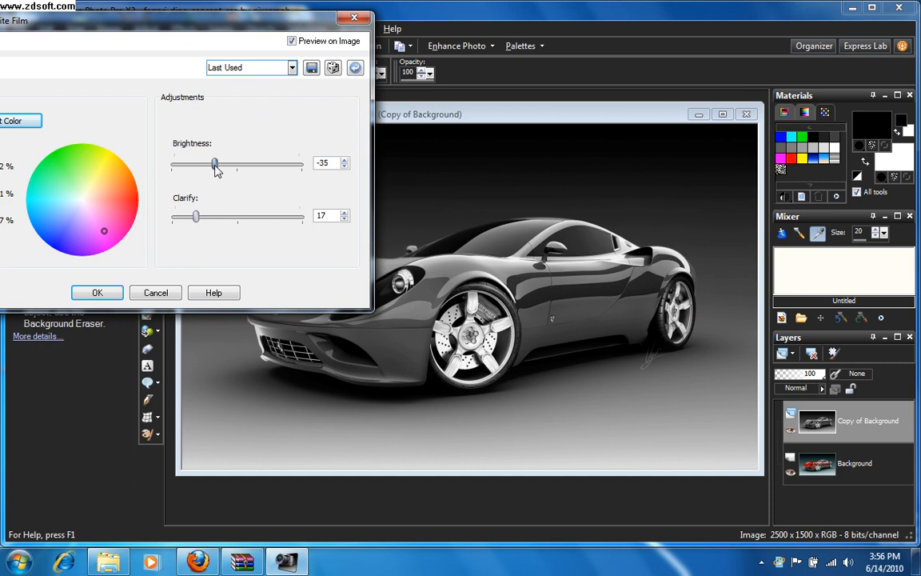
drag(214, 164, 227, 164)
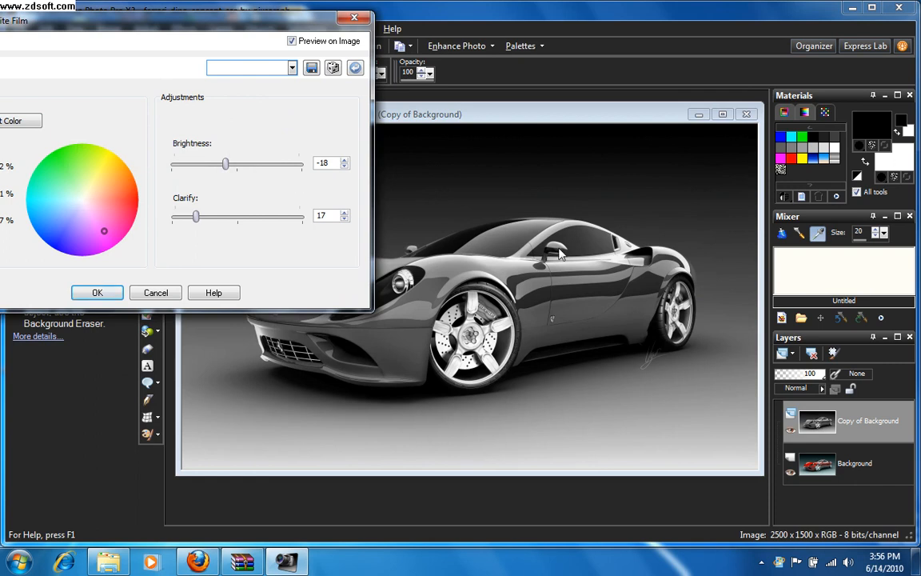
mouse_move(205, 233)
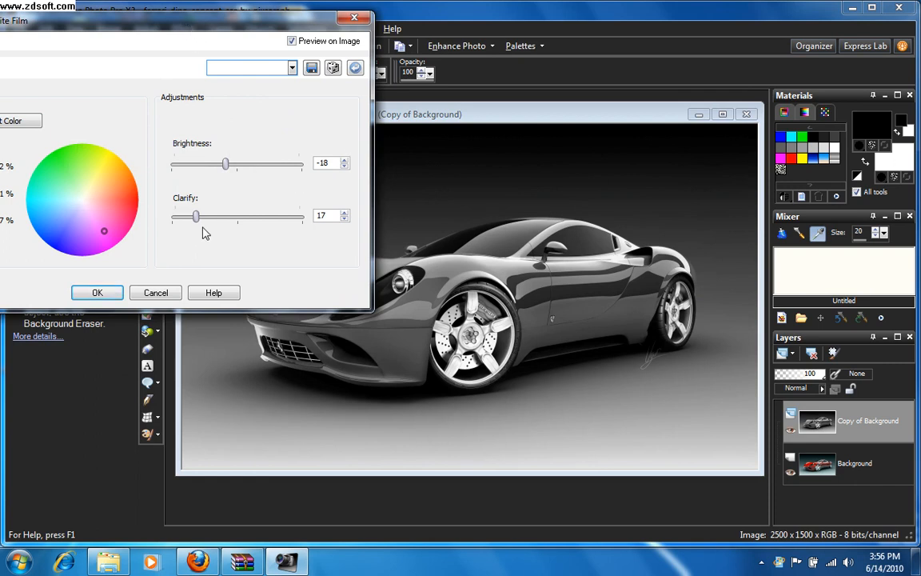
drag(196, 217, 200, 216)
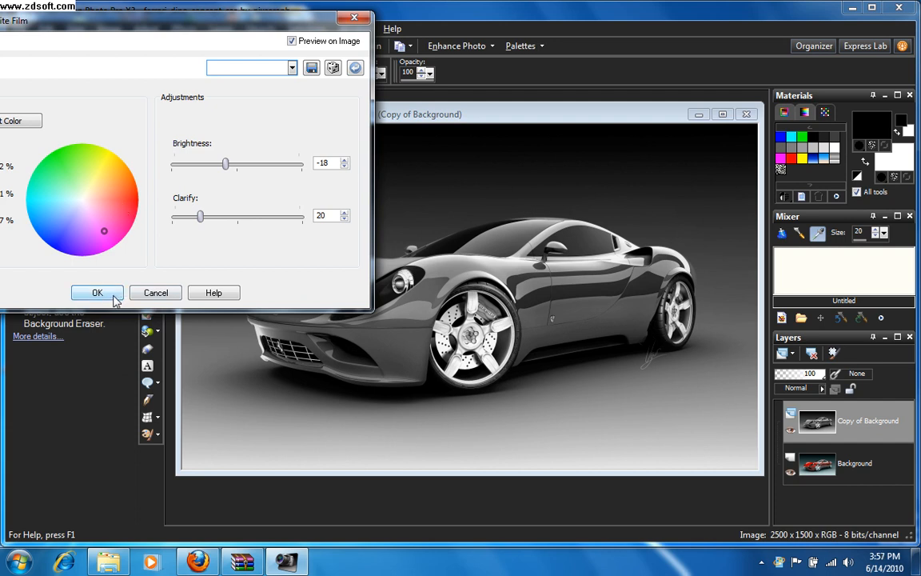
Step: Confirm the black-and-white effect and erase grey from the nose and hood
click(96, 293)
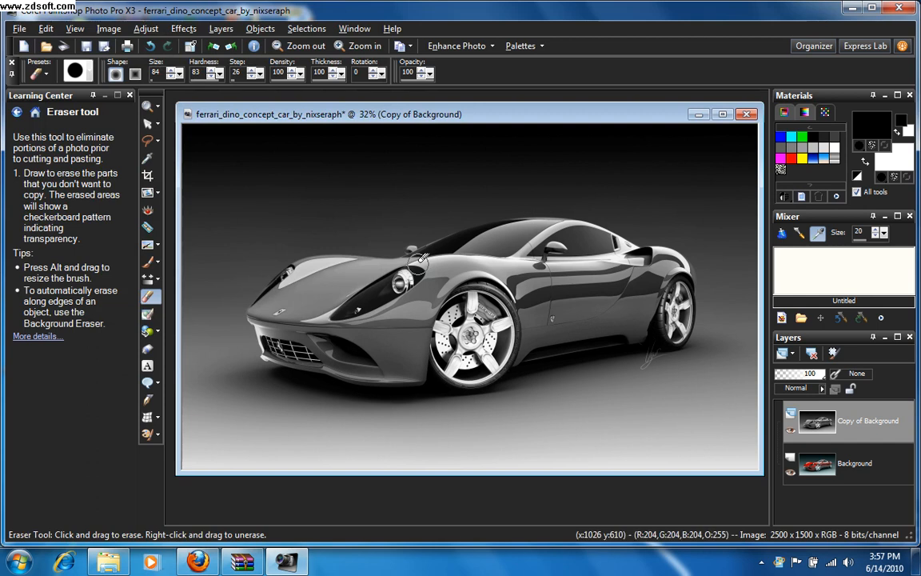
mouse_move(375, 123)
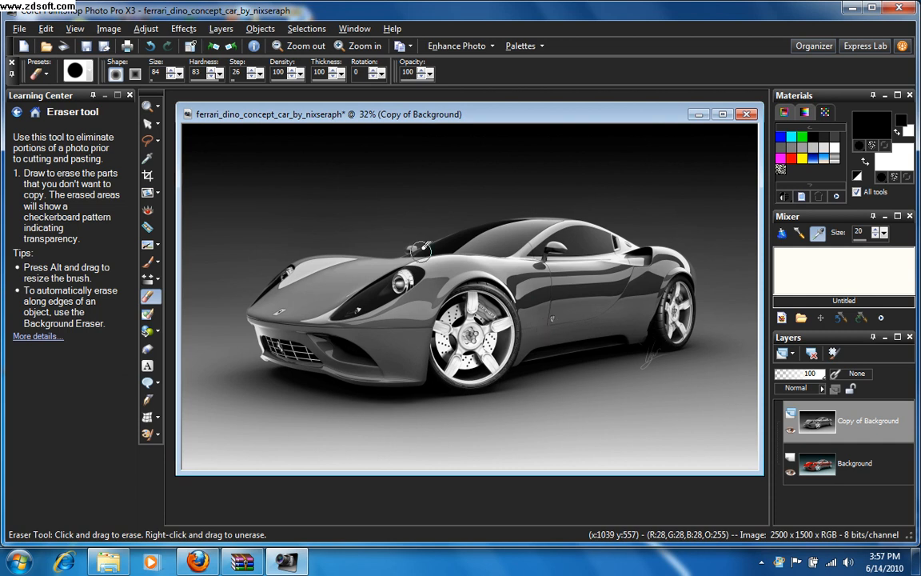
mouse_move(164, 308)
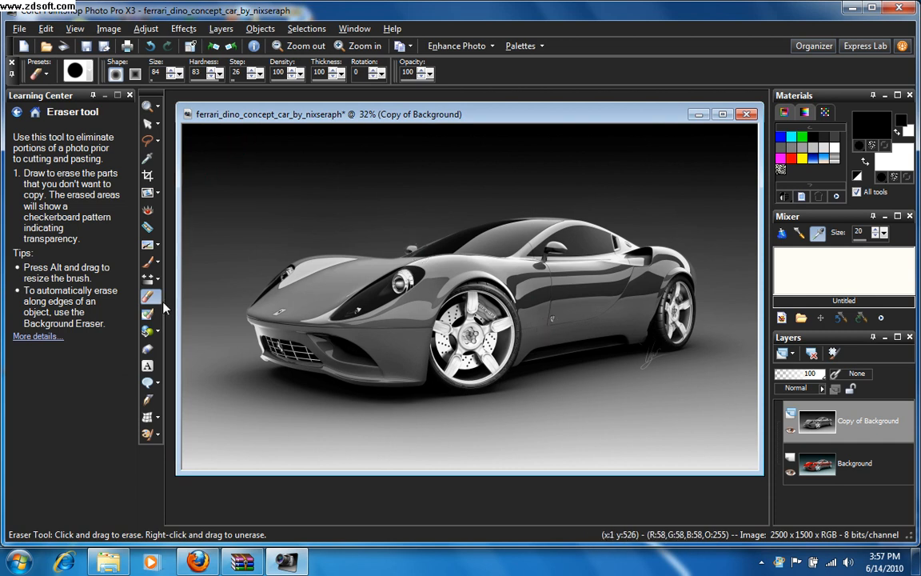
mouse_move(149, 297)
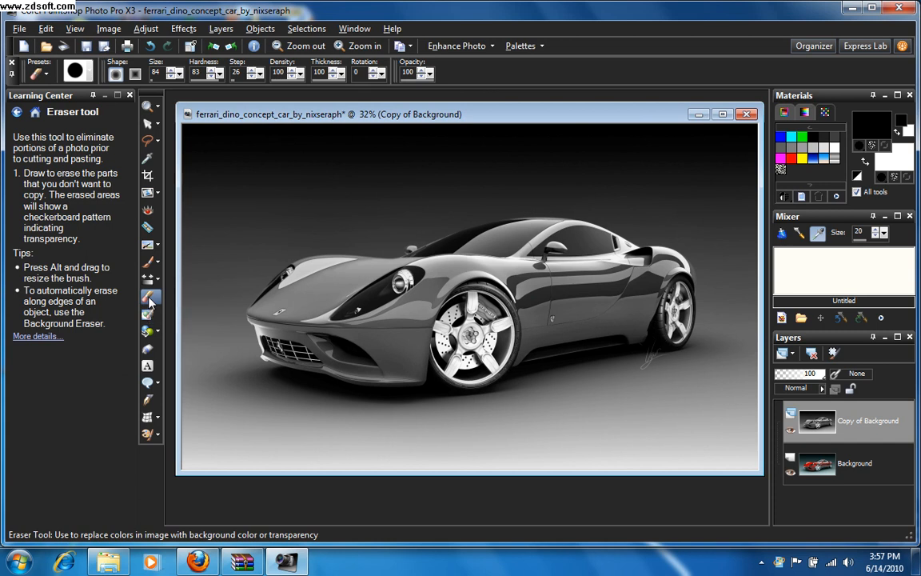
mouse_move(393, 277)
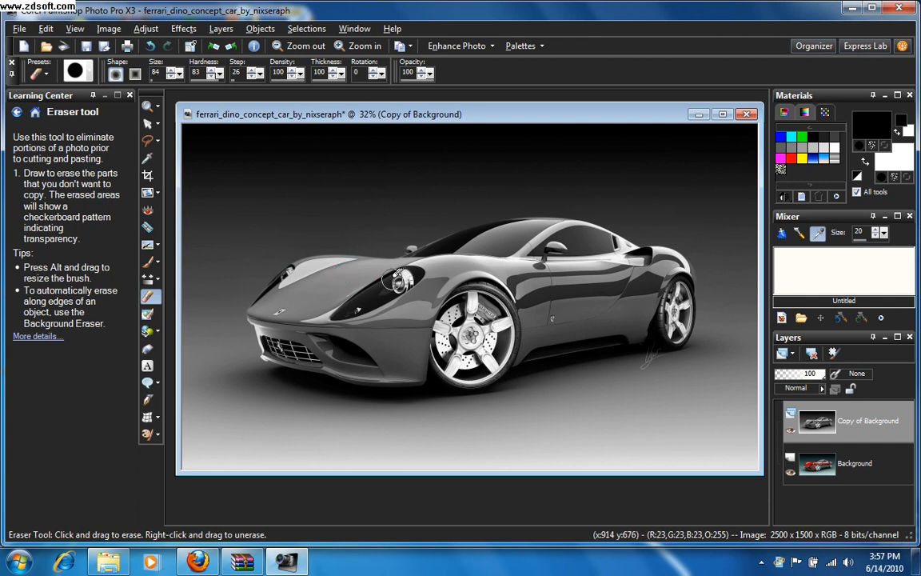
mouse_move(351, 263)
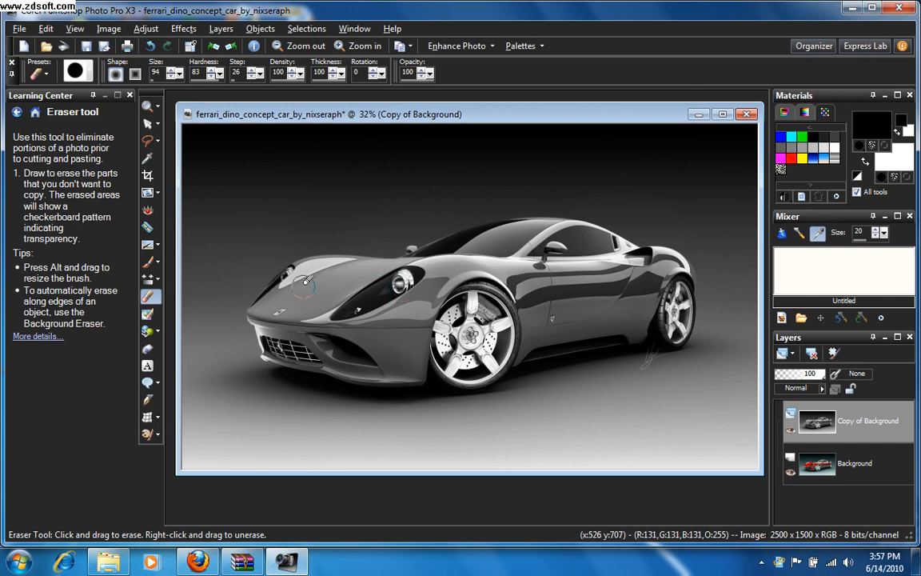
mouse_move(265, 302)
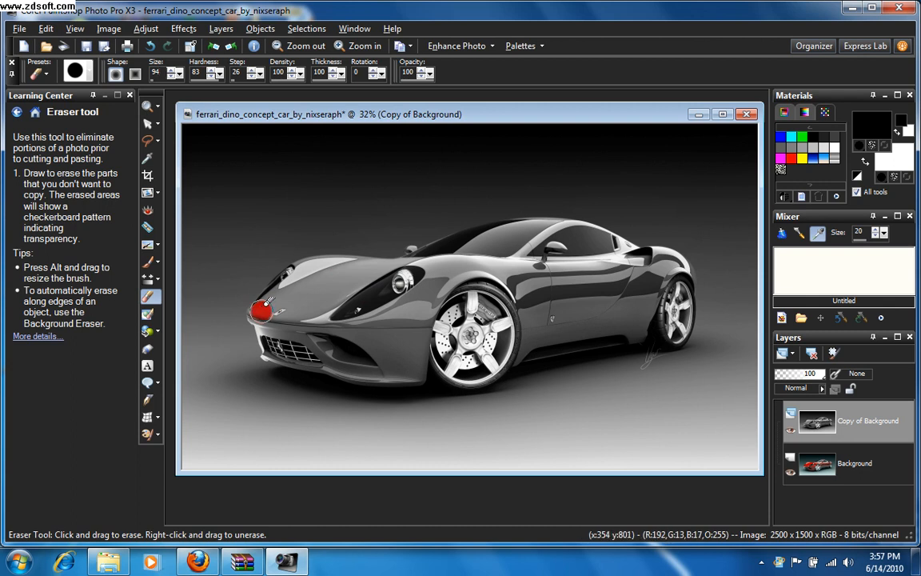
drag(264, 310, 291, 271)
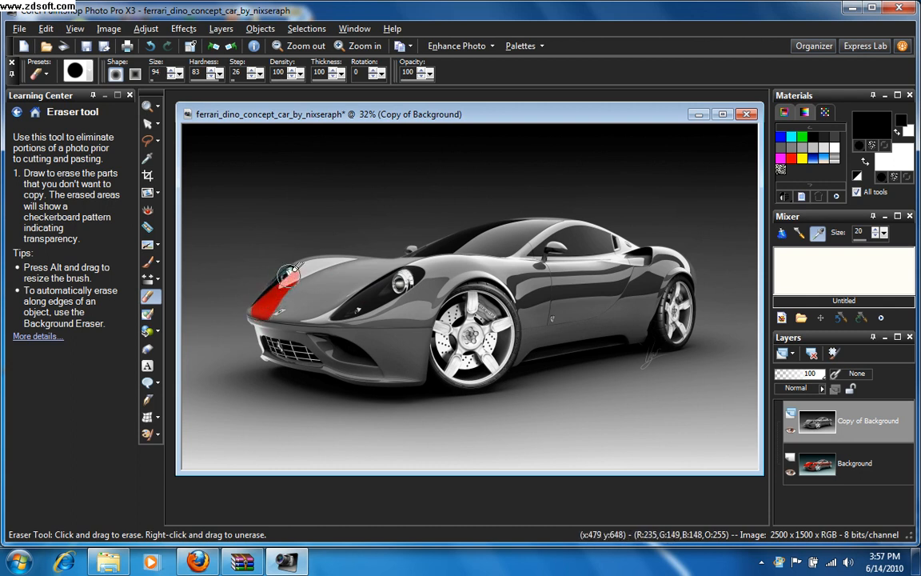
drag(288, 272, 320, 260)
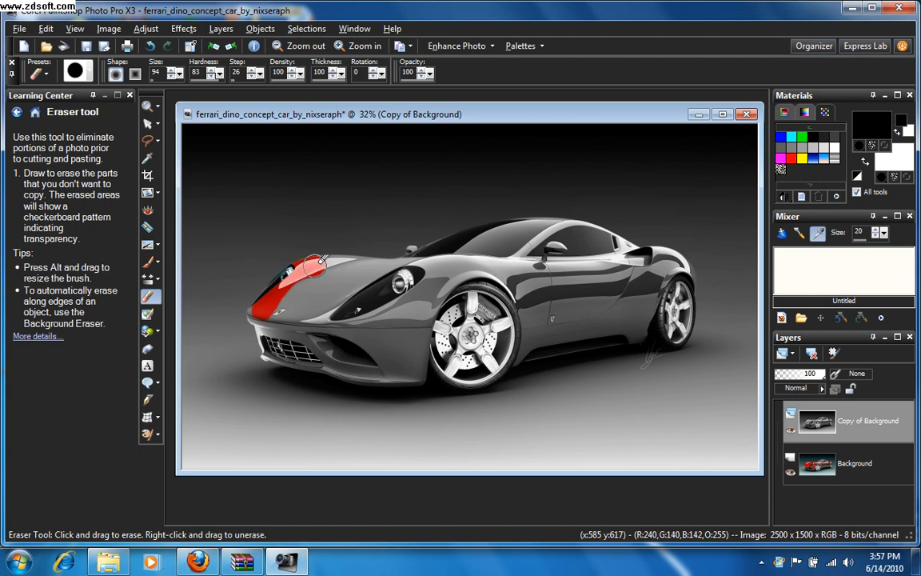
drag(320, 259, 347, 264)
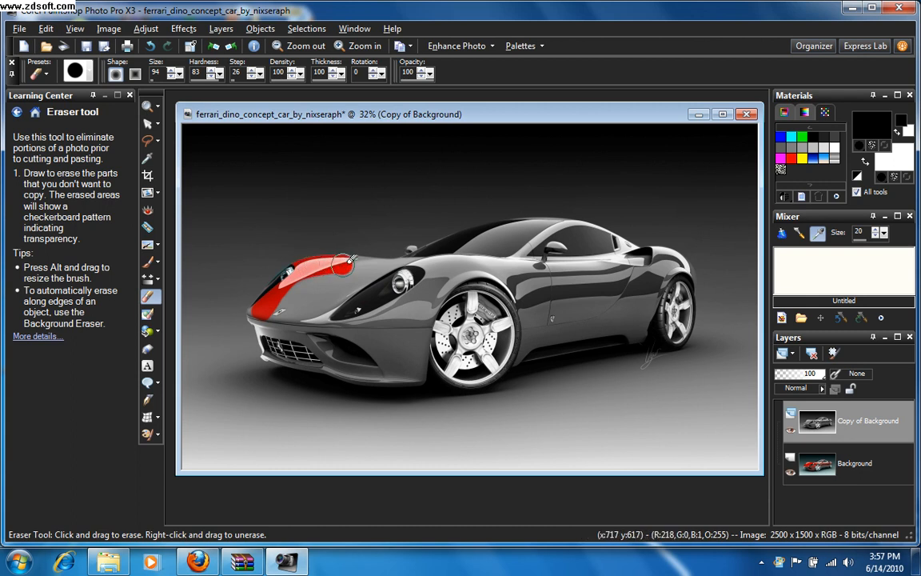
drag(344, 264, 392, 266)
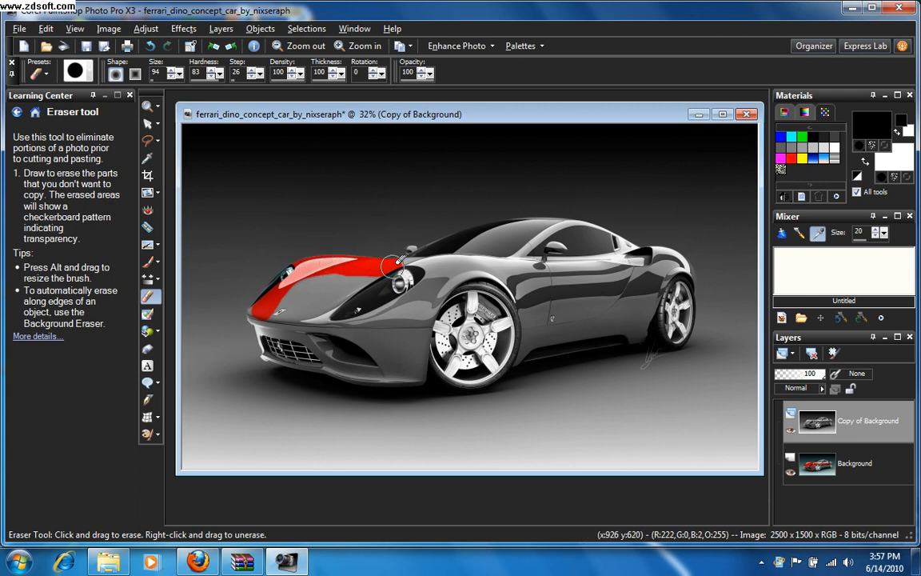
drag(392, 264, 428, 248)
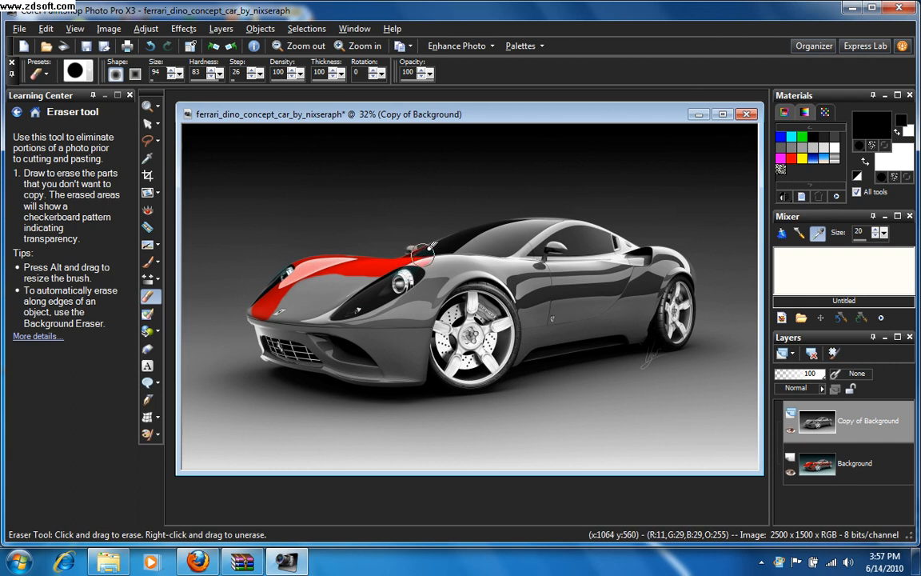
Step: Erase grey along the windscreen, roof, rear haunch, doors and lower front bumper
drag(423, 254, 472, 232)
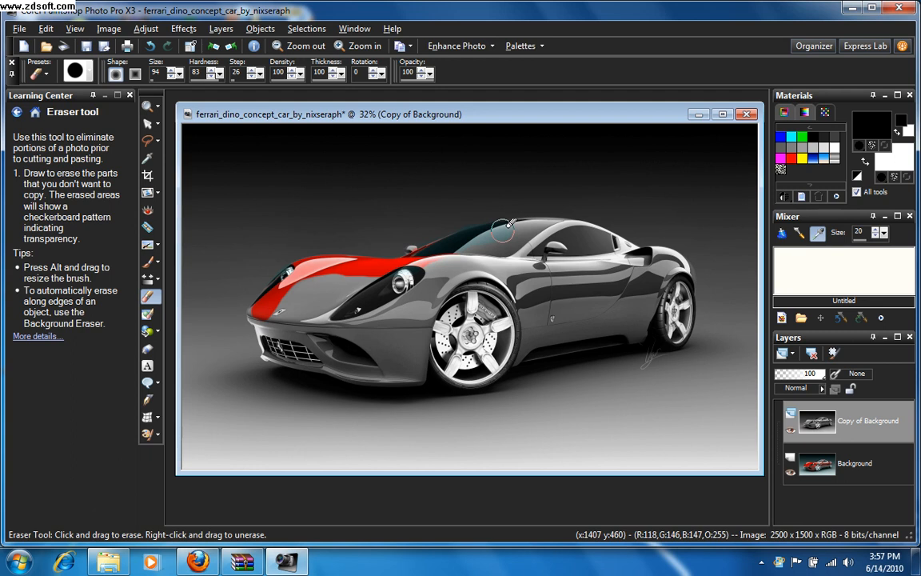
drag(504, 228, 560, 224)
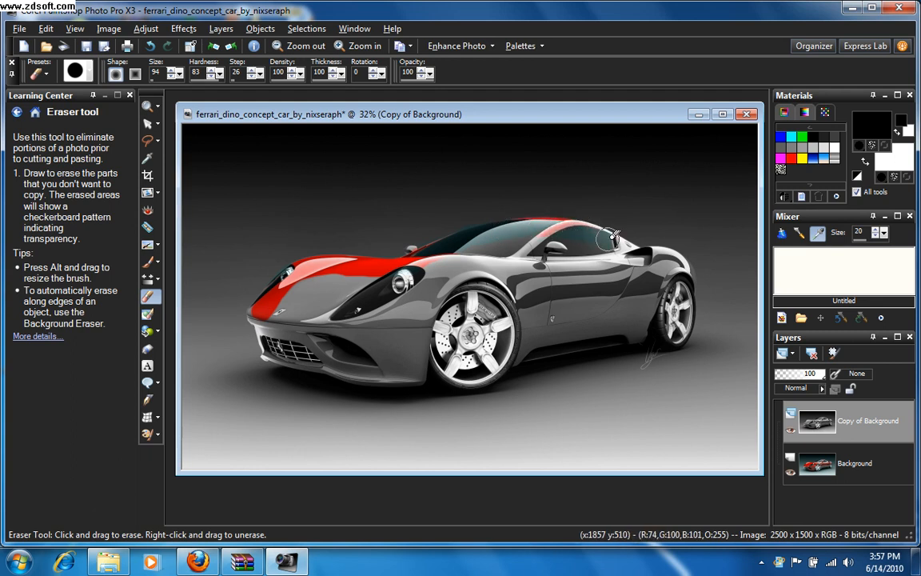
drag(612, 236, 684, 260)
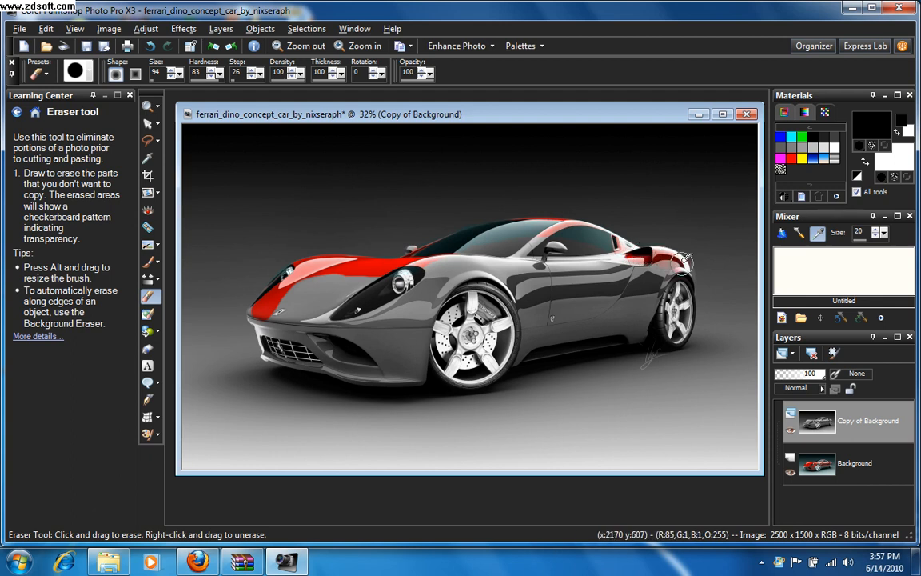
mouse_move(686, 326)
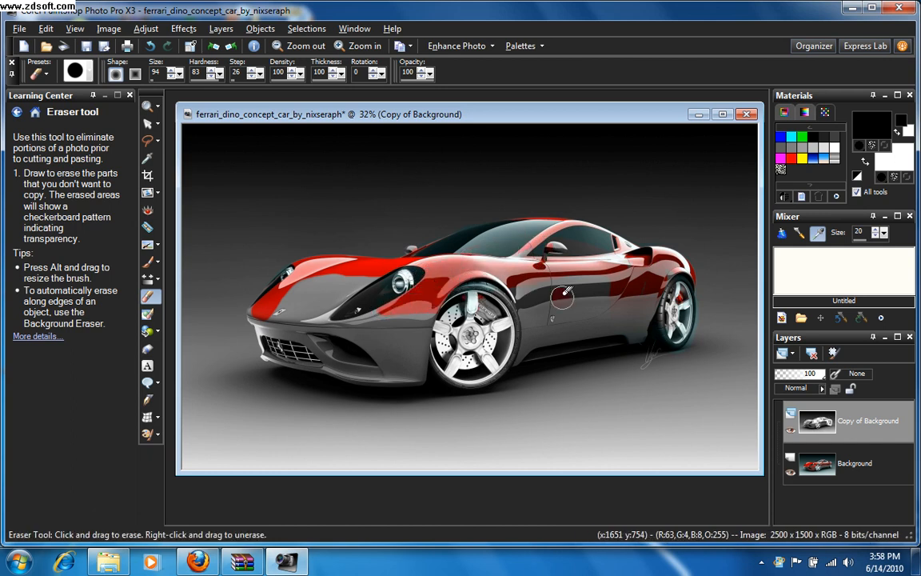
drag(560, 297, 616, 248)
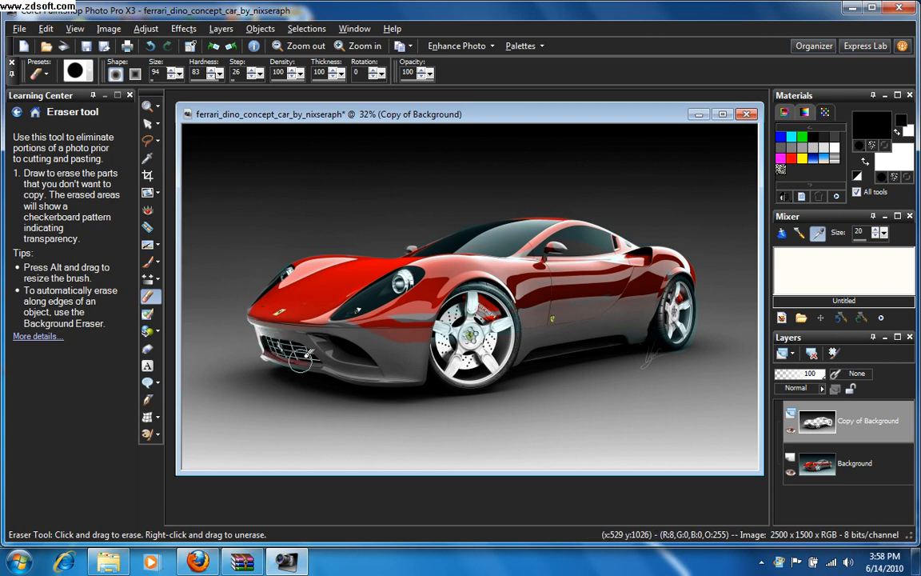
drag(304, 360, 363, 372)
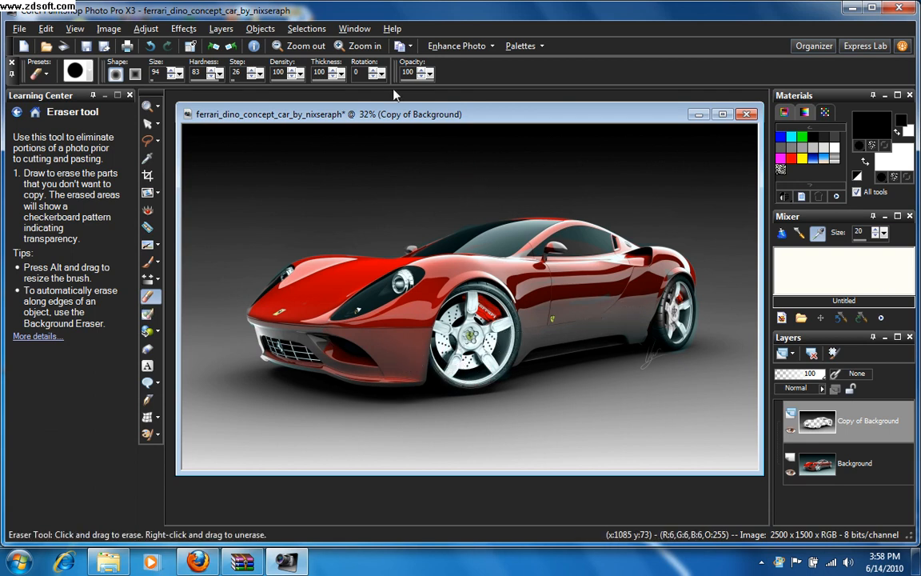
Step: Zoom in and erase leftover grey at the rear wheel arch, fender and mirror
click(360, 45)
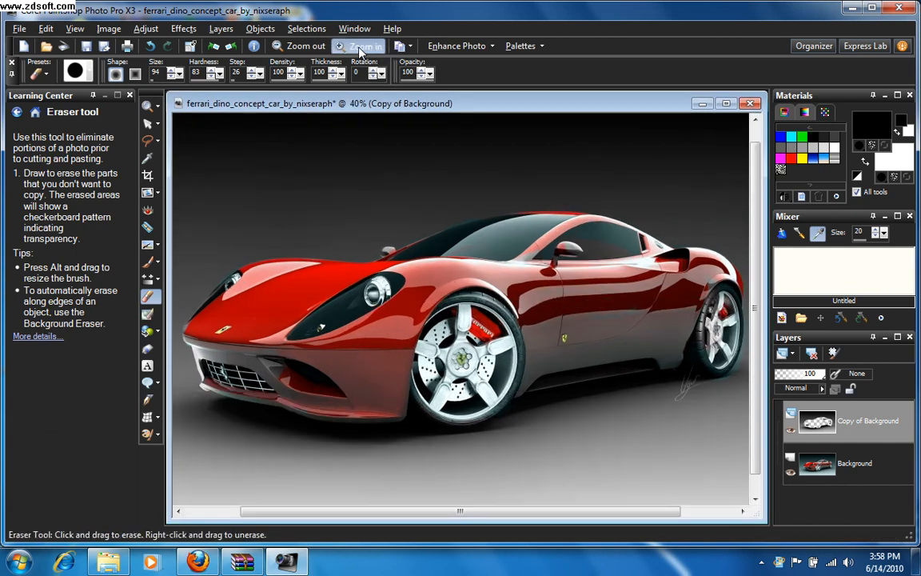
click(365, 46)
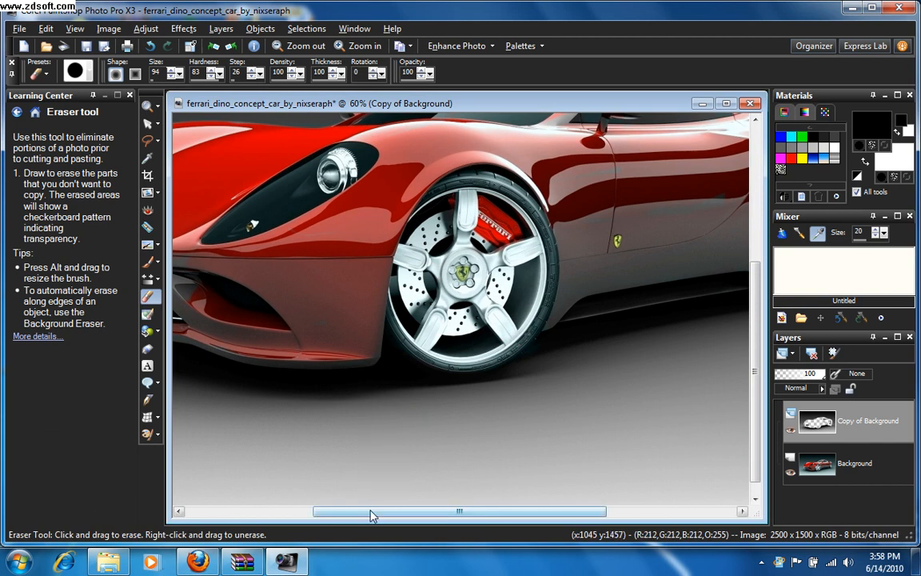
drag(372, 511, 528, 510)
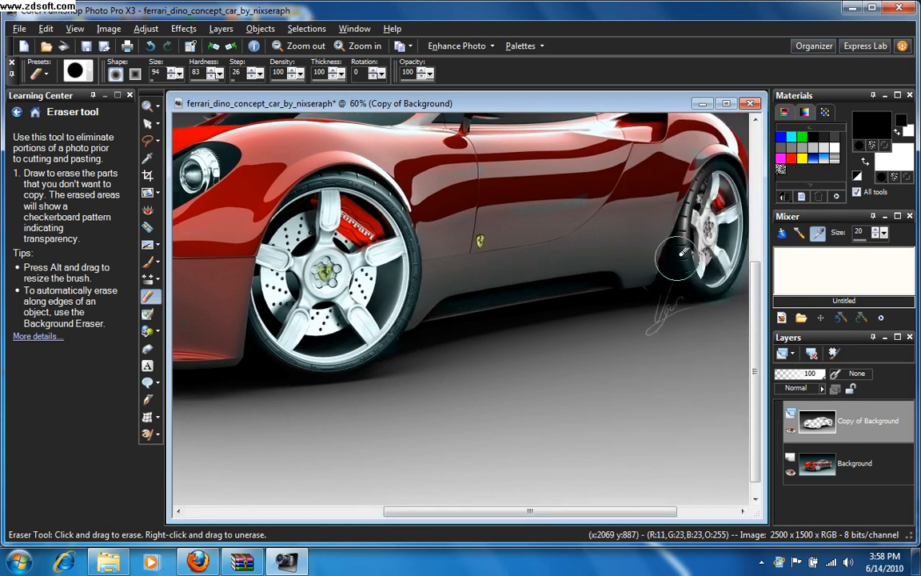
drag(676, 255, 703, 267)
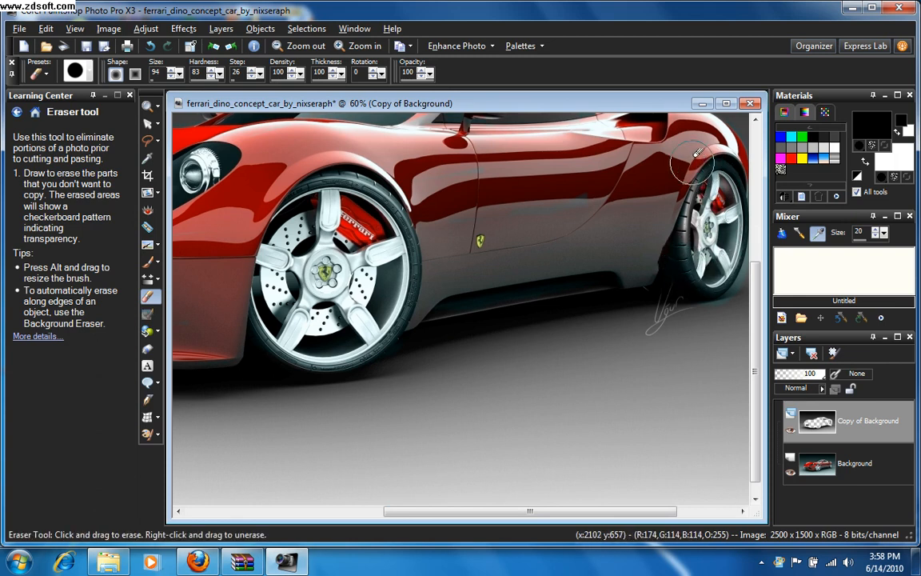
drag(695, 152, 727, 240)
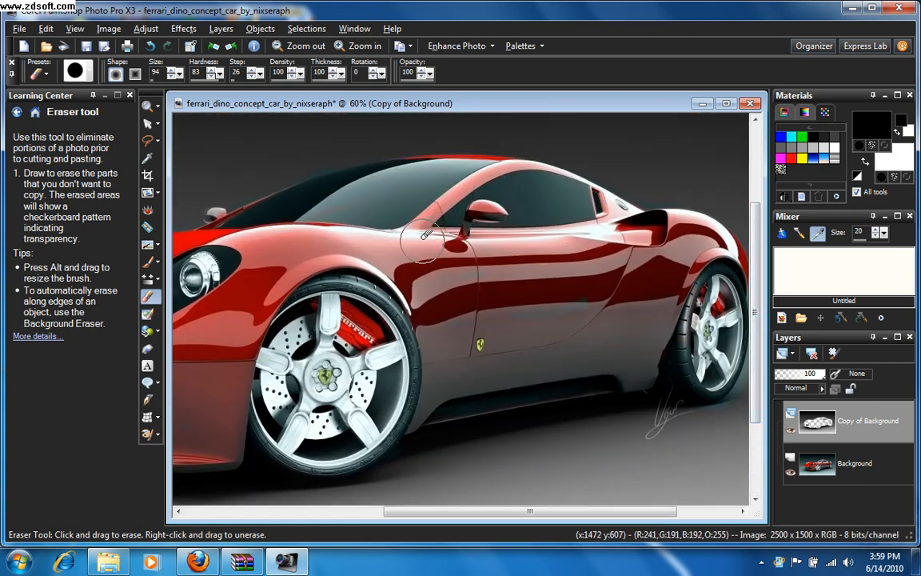
drag(428, 236, 548, 212)
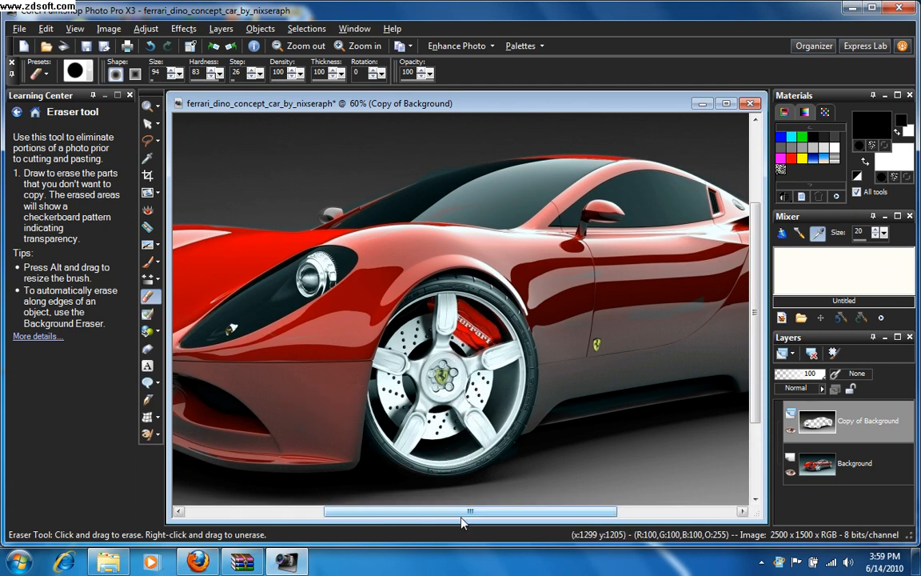
drag(469, 510, 360, 511)
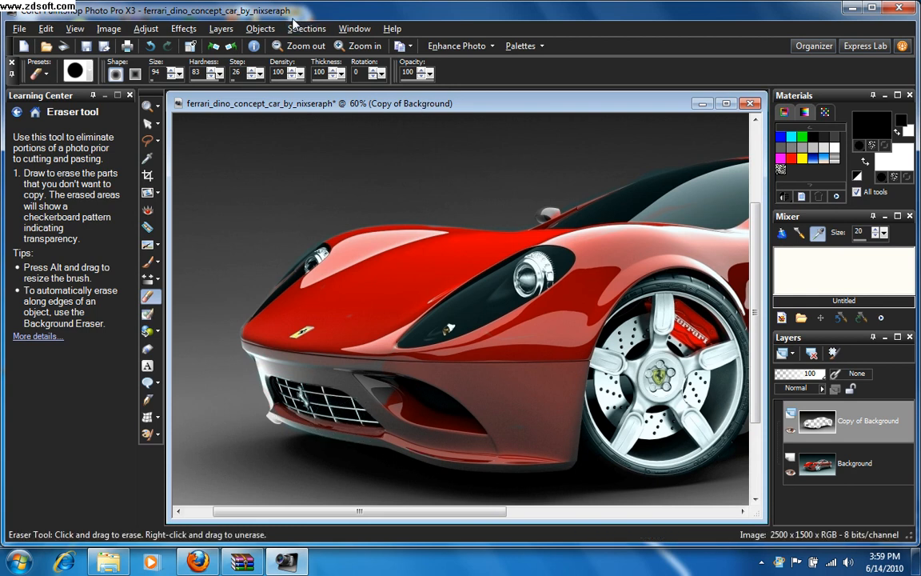
click(303, 45)
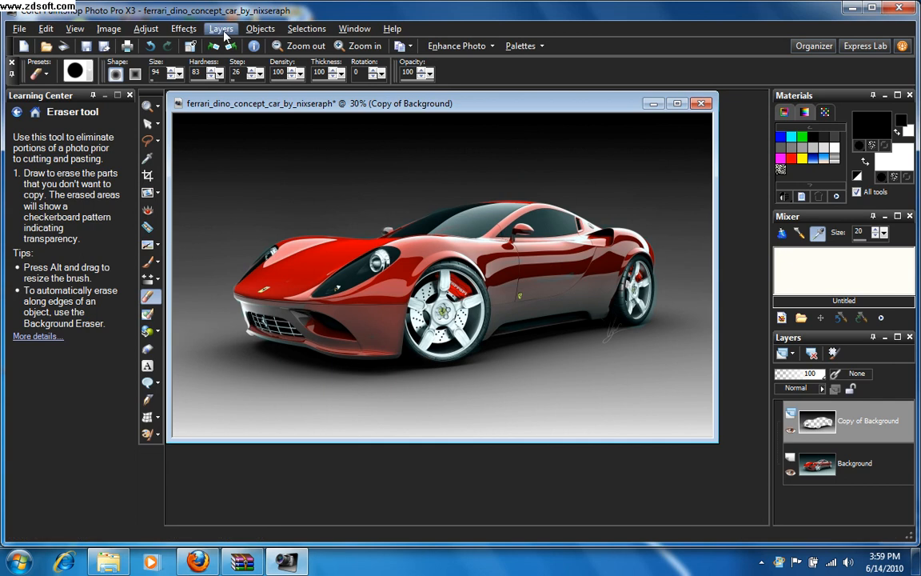
Step: Use Layers > Merge > Merge All (Flatten) to combine both layers into Background
click(214, 29)
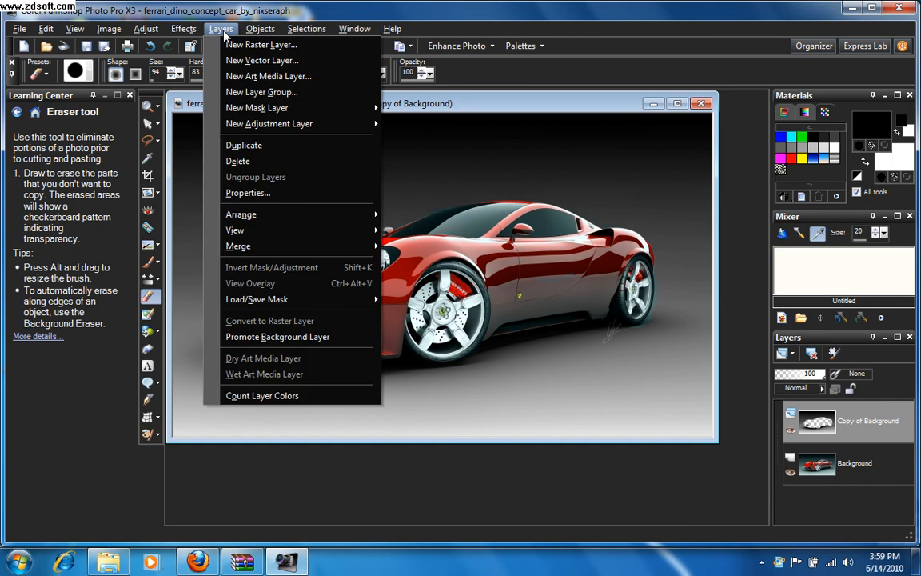
mouse_move(320, 291)
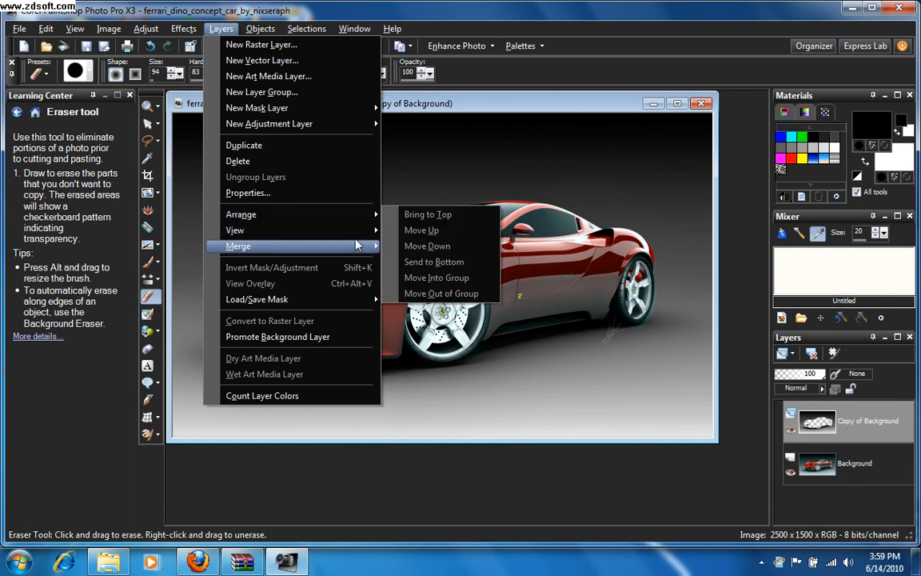
mouse_move(237, 246)
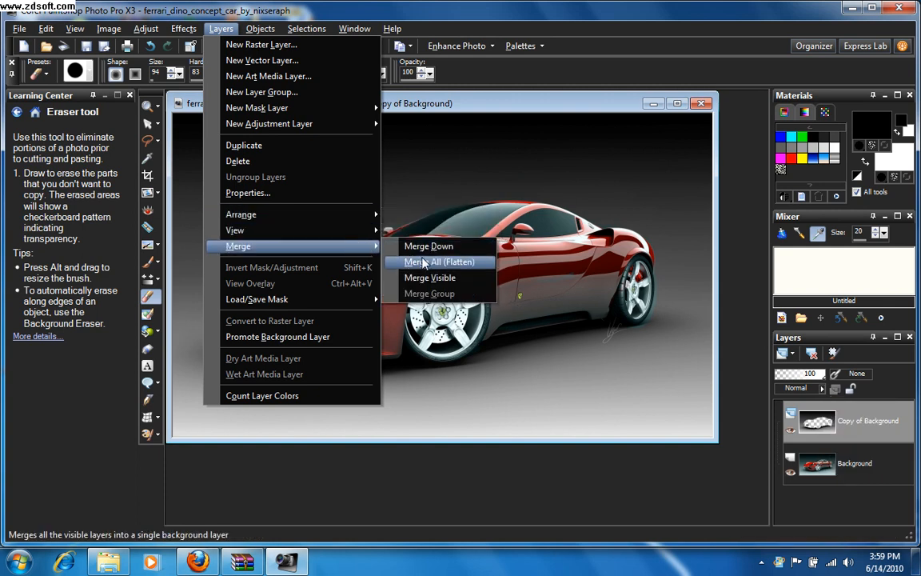
mouse_move(429, 277)
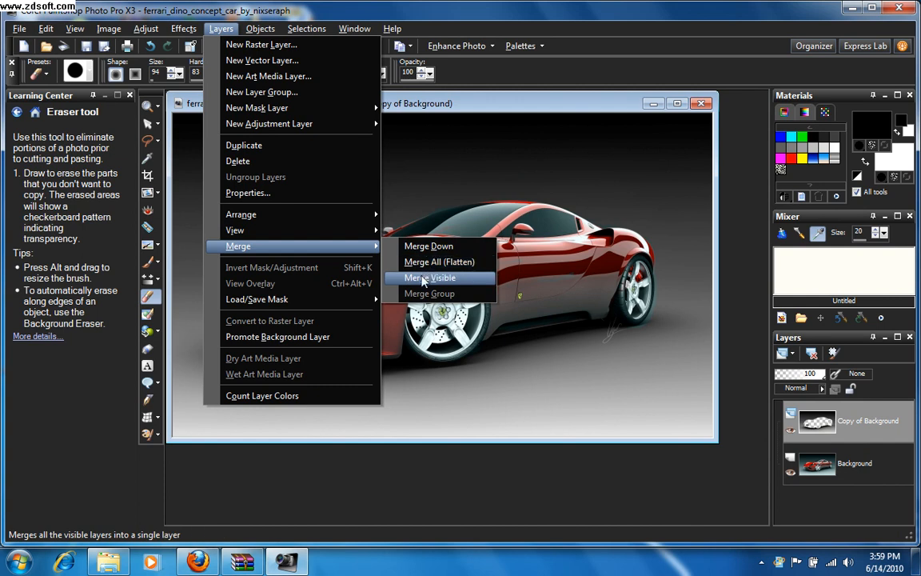
mouse_move(449, 262)
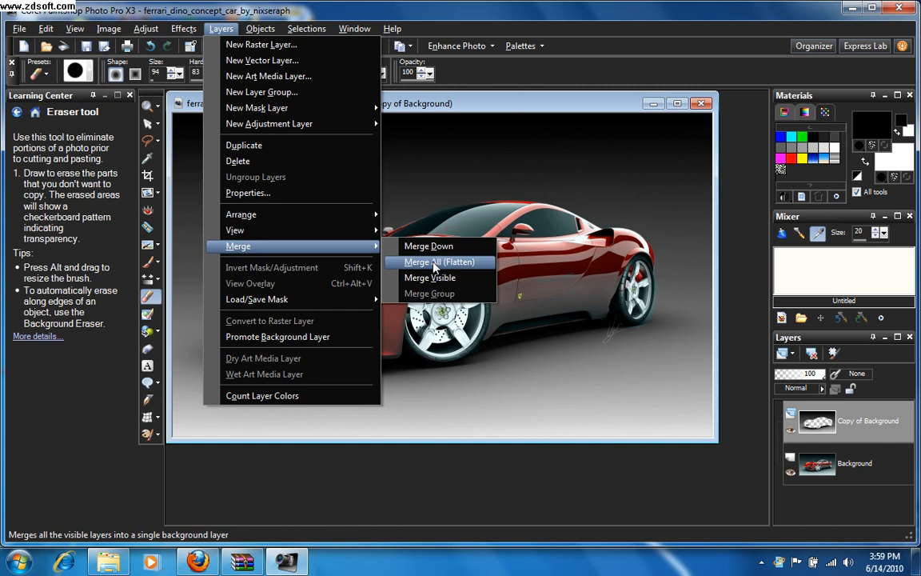
click(434, 261)
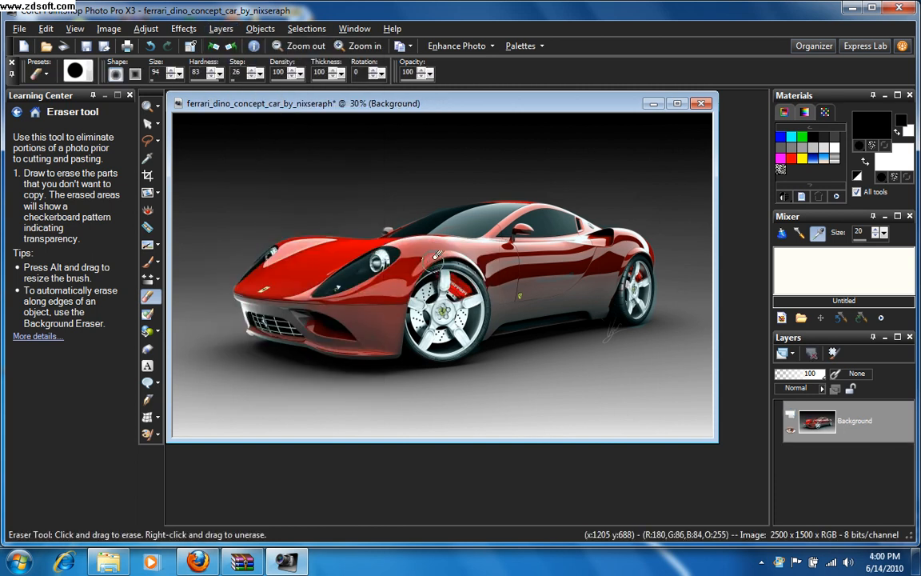
mouse_move(487, 218)
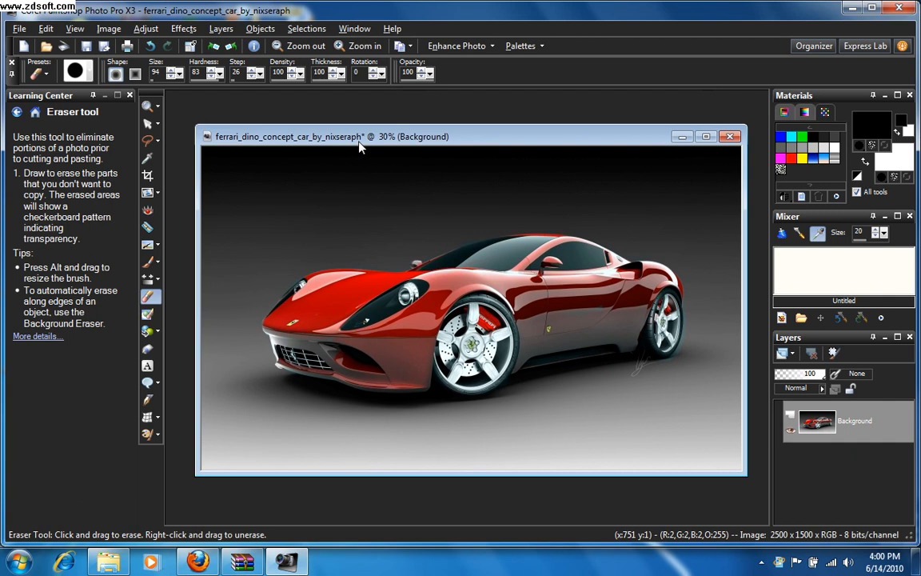
mouse_move(441, 169)
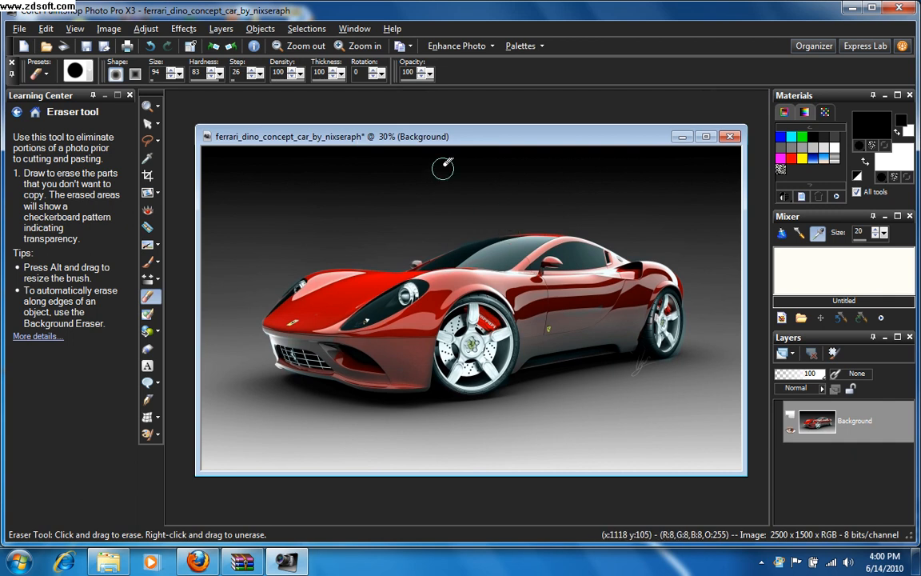